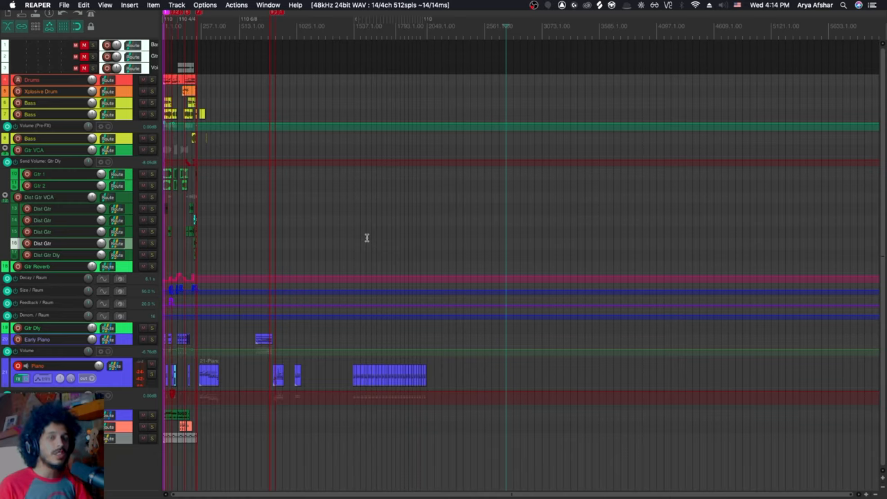
mouse_move(225, 169)
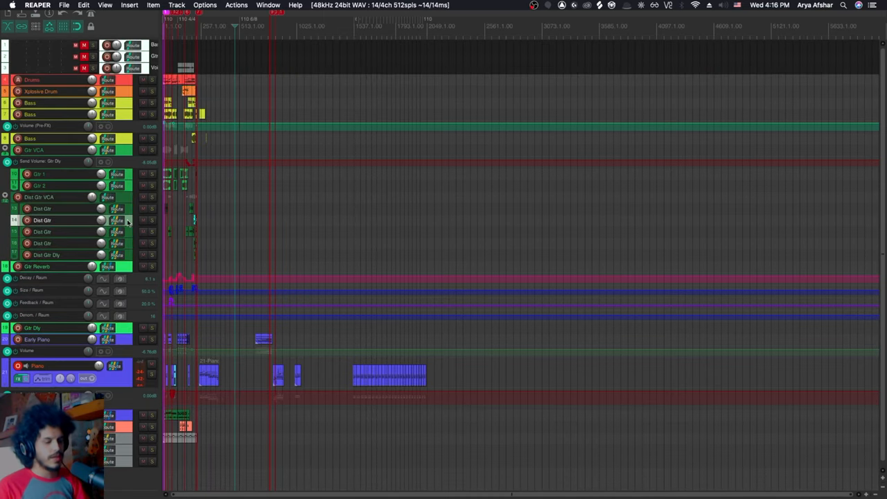
Reveal and hide the guitar track's volume envelope, then begin switching applications.
key("v")
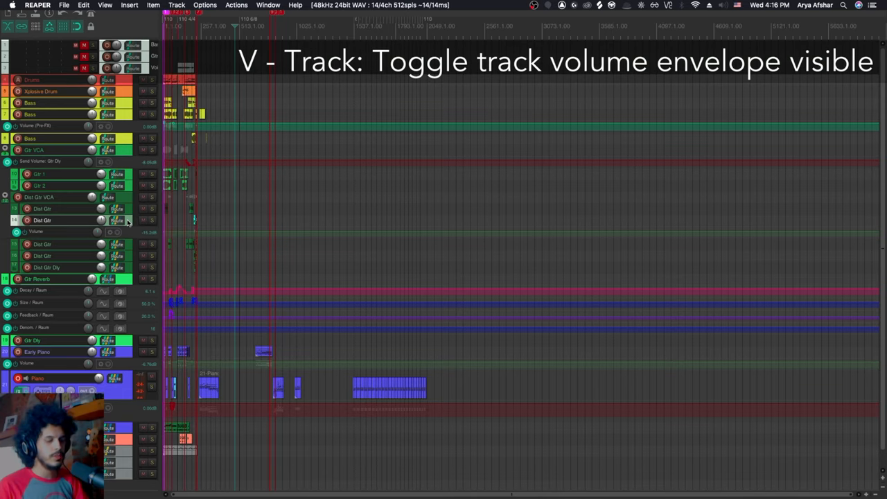
key("p")
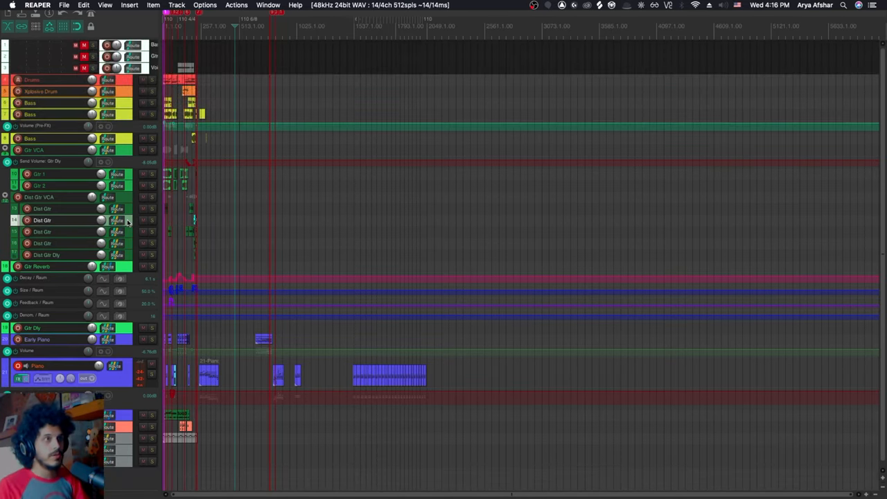
key("cmd+up")
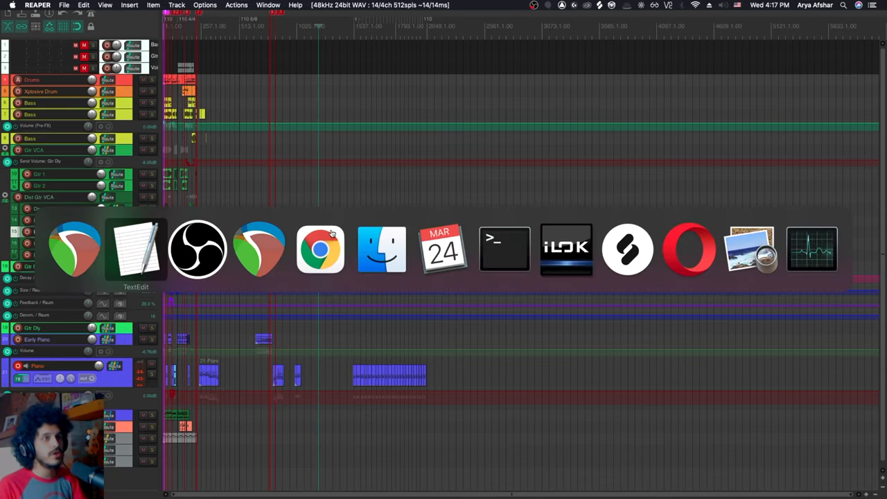
Bring the fuller REAPER song project window to the front.
left_click(75, 250)
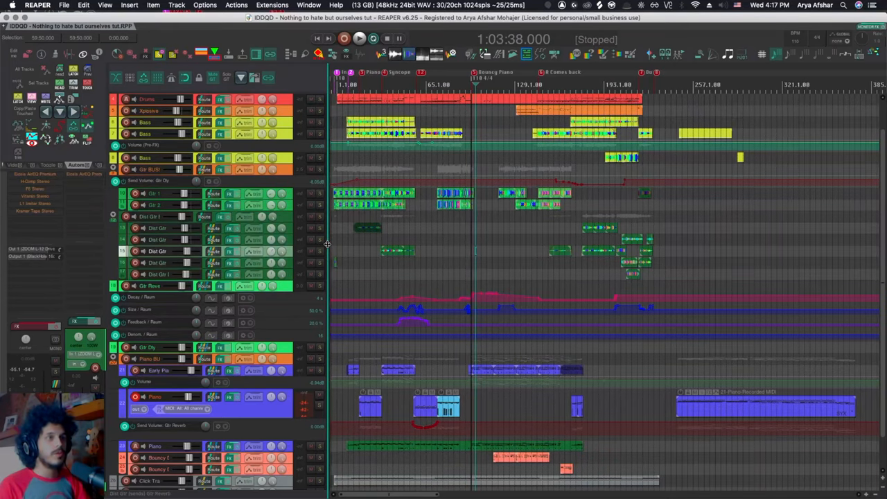
mouse_move(104, 215)
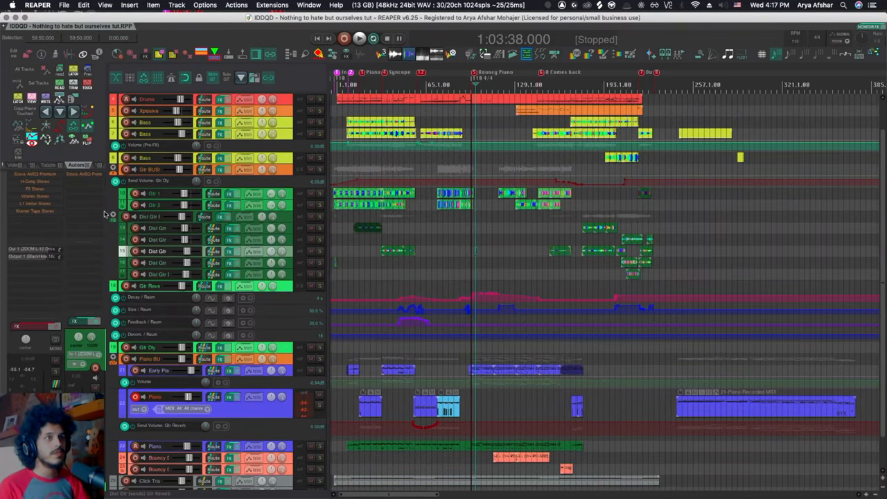
mouse_move(327, 265)
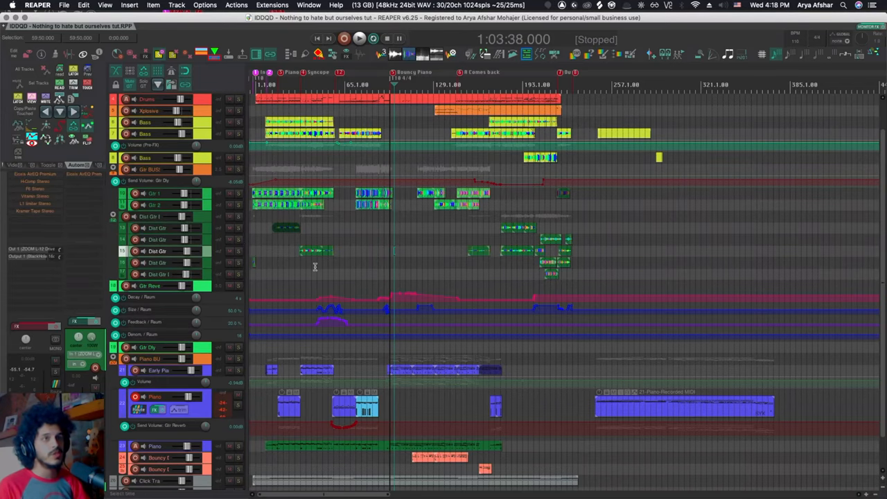
mouse_move(371, 269)
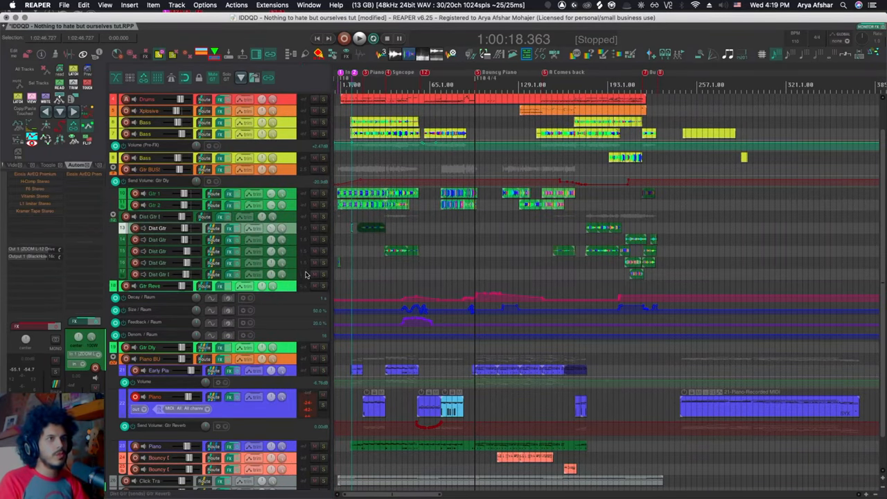
Mute, solo and record-arm the selected guitar tracks, then disarm them again.
key("shift+m")
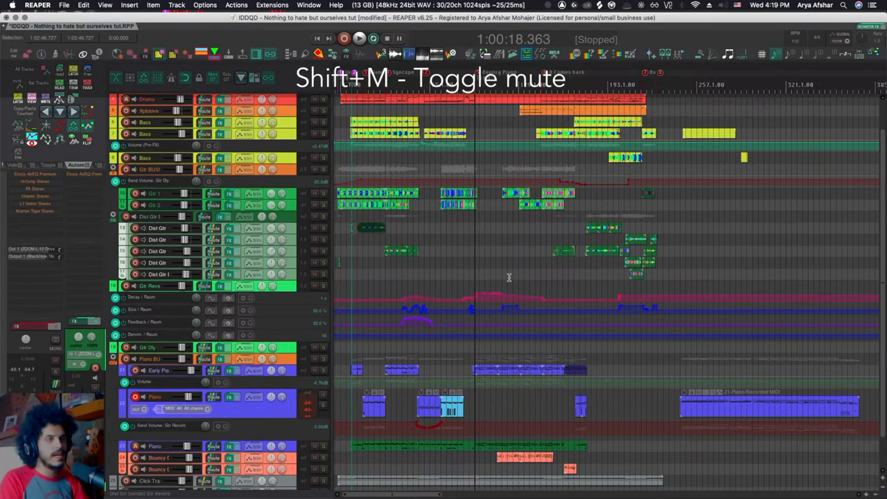
key("shift+s")
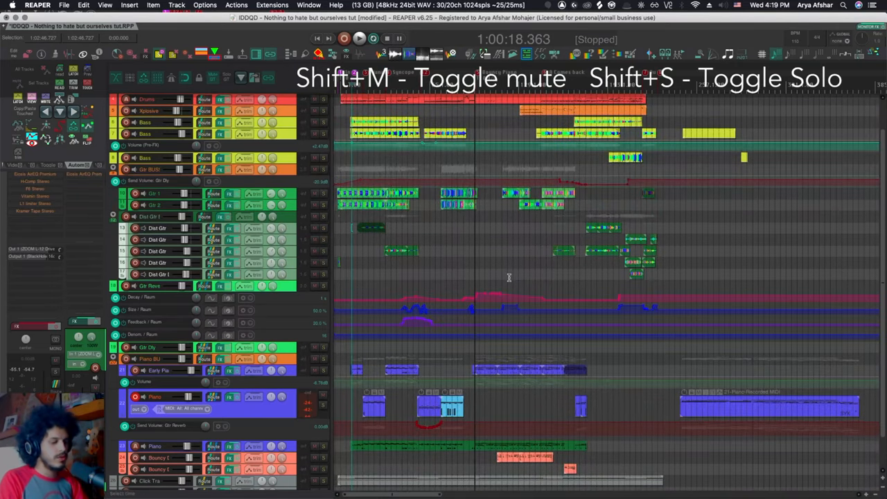
key("Shift+R")
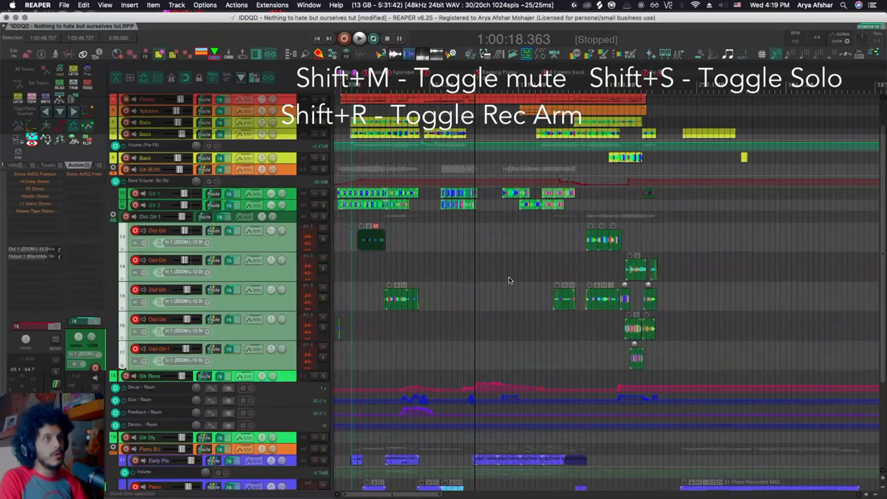
key("shift+a")
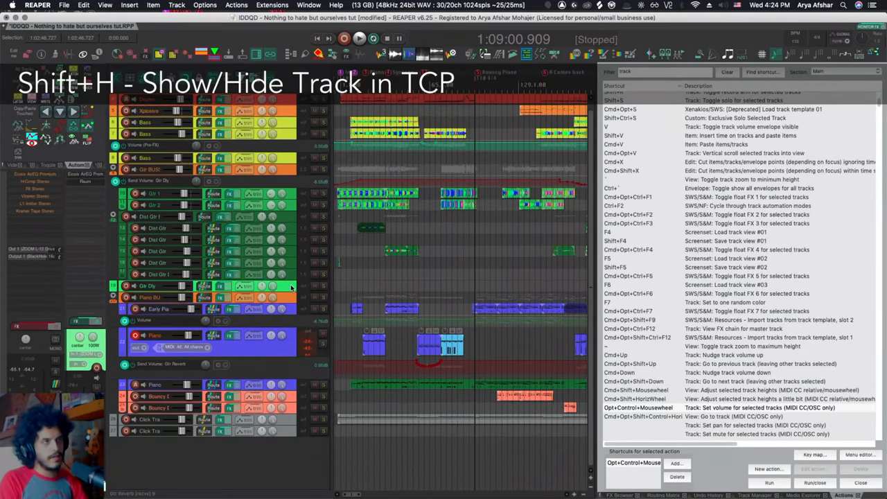
Hide the selected track from the track control panel.
key("Cmd+Shift+M")
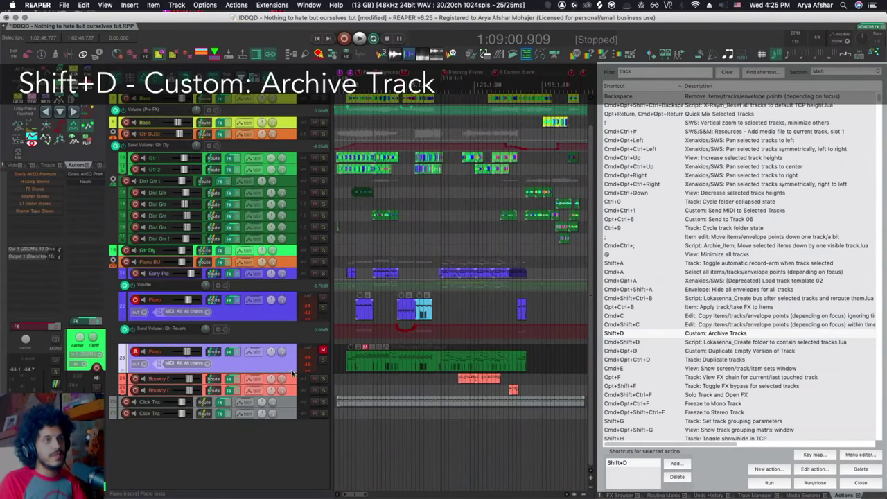
Inspect the steps of the custom Archive Tracks action and leave the editor unchanged.
left_click(809, 468)
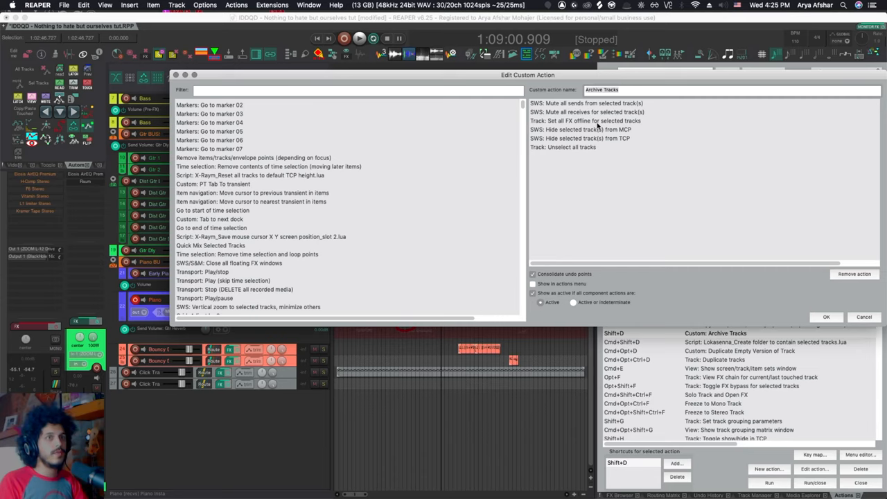
mouse_move(624, 145)
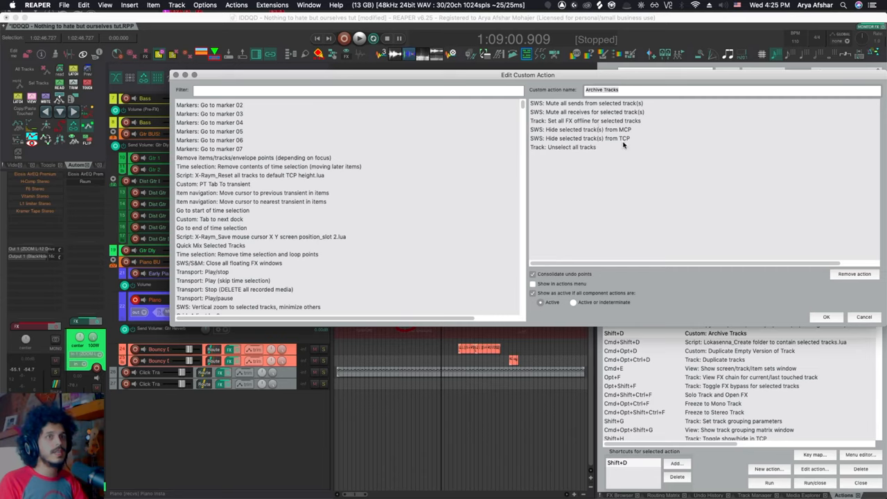
mouse_move(753, 255)
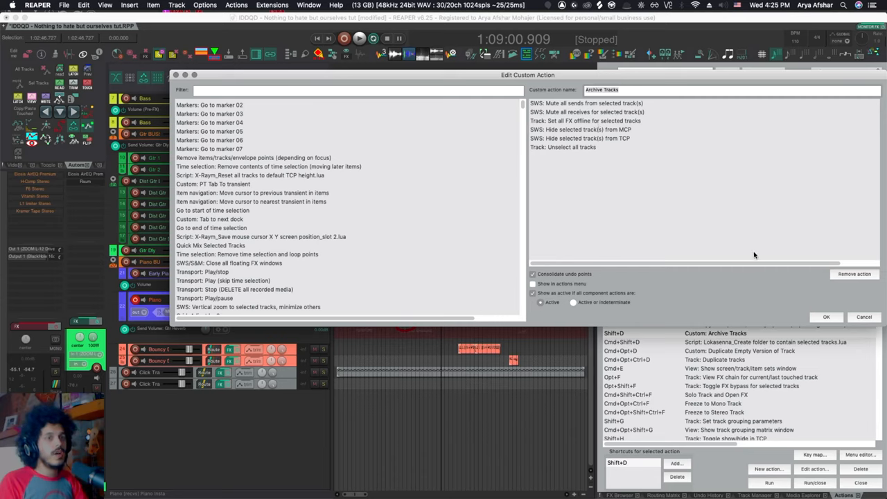
left_click(826, 316)
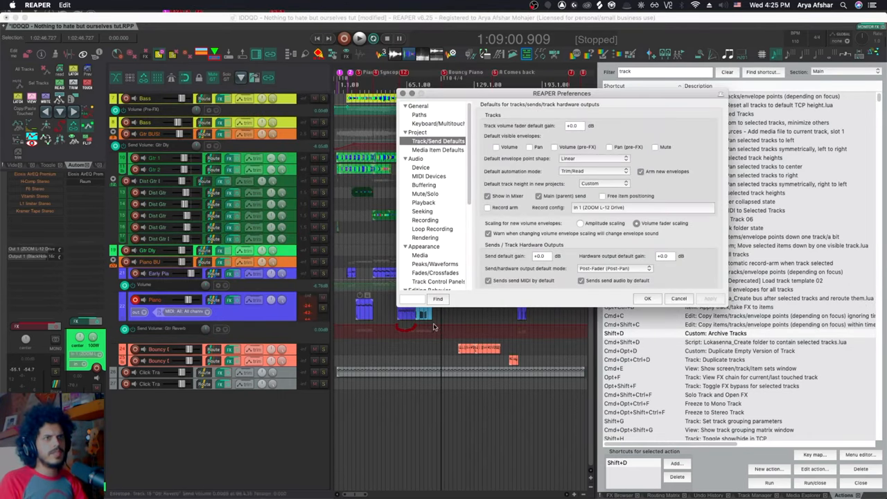
left_click(424, 194)
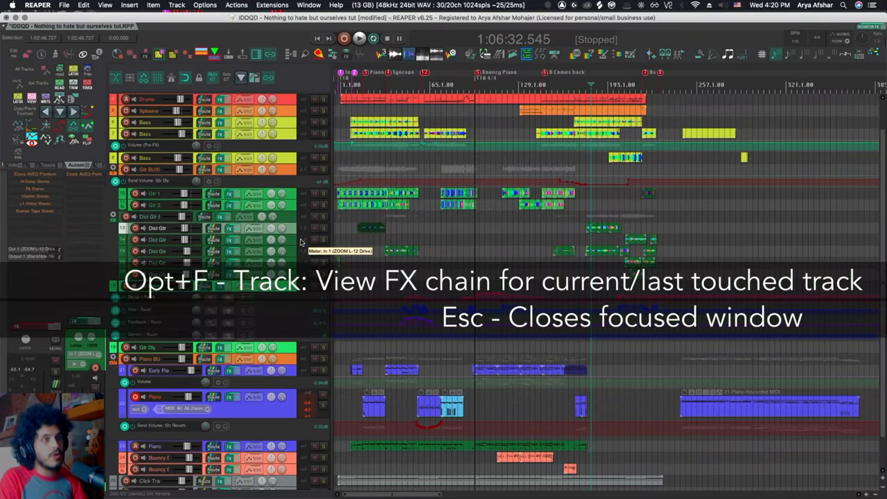
key("opt+f")
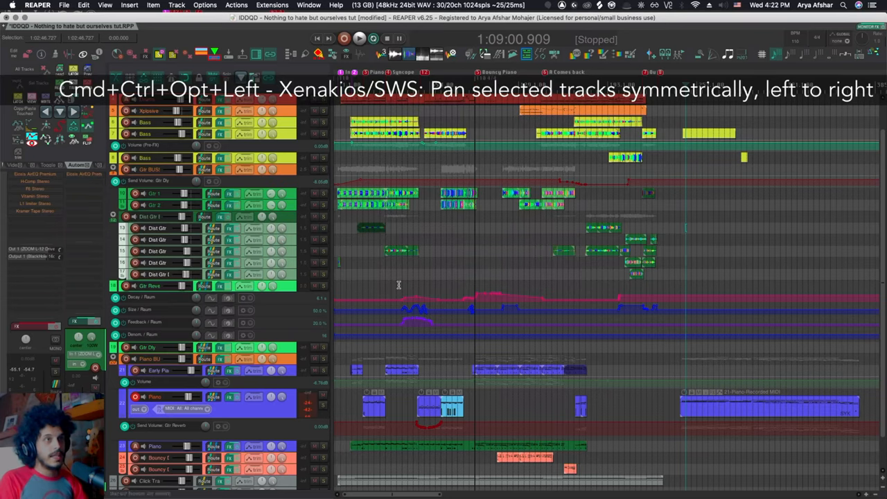
mouse_move(276, 235)
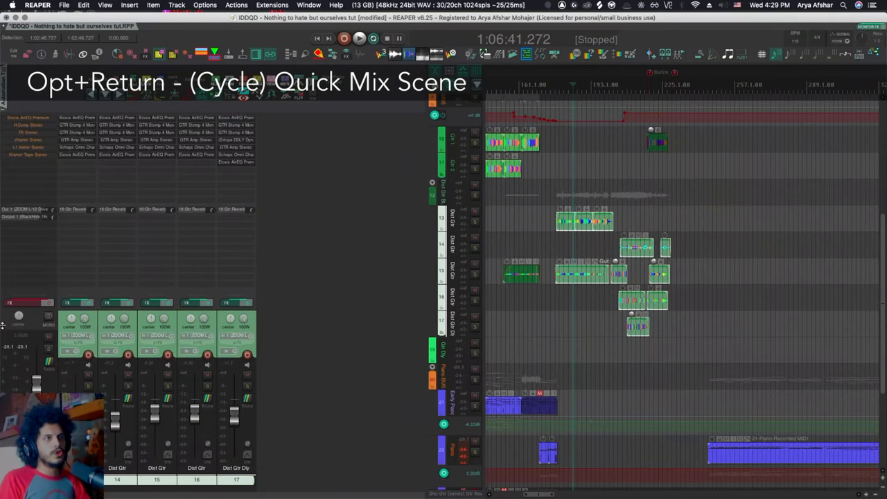
mouse_move(131, 432)
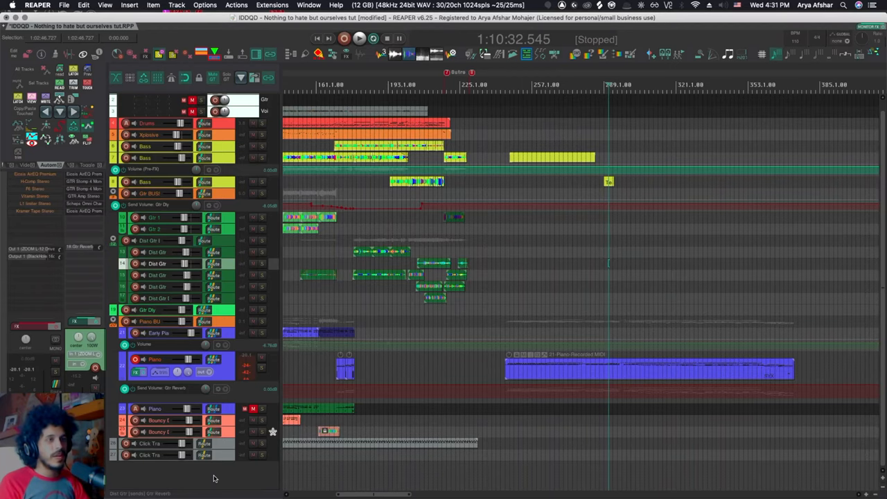
mouse_move(216, 474)
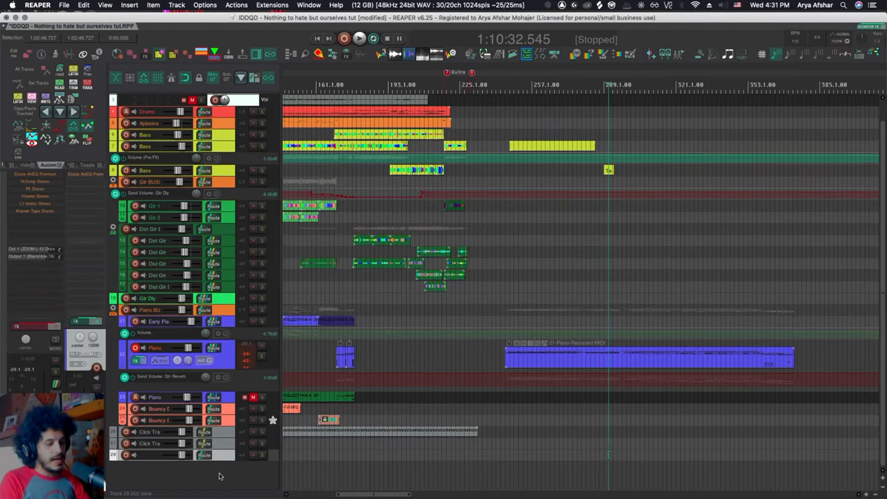
Create a batch of new empty tracks via the SWS Create new tracks dialog.
key("cmd+shift+n")
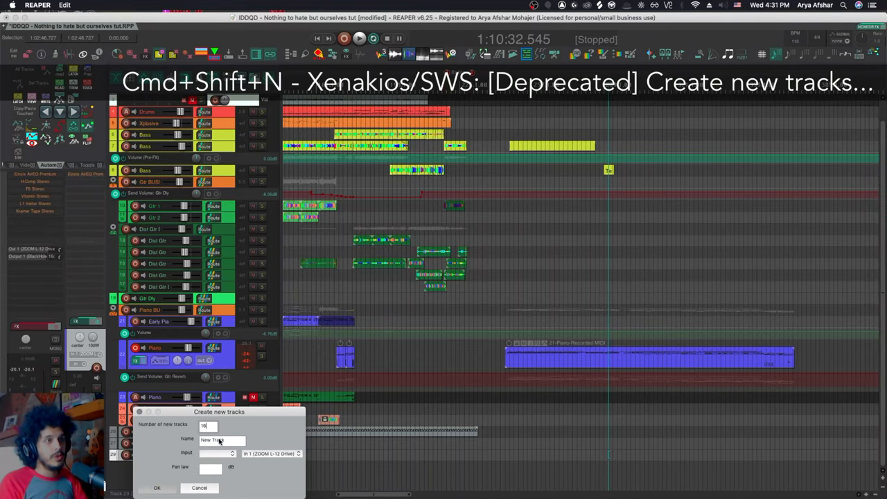
left_click(158, 486)
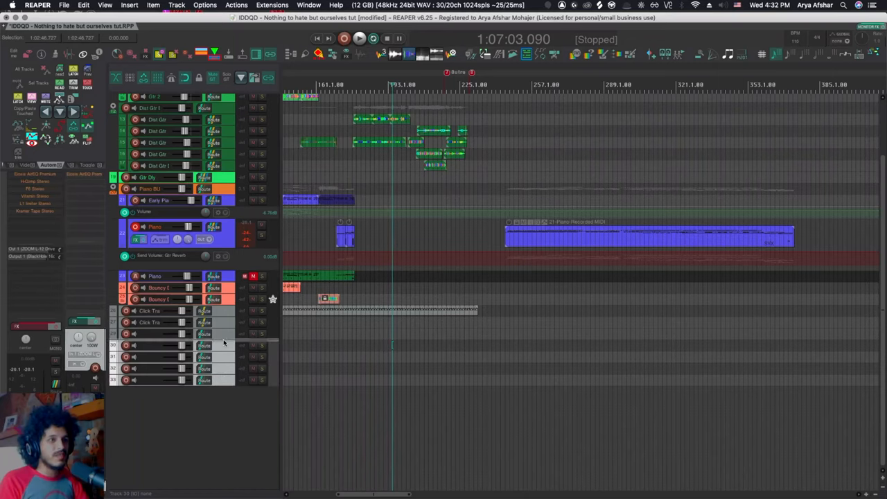
mouse_move(224, 340)
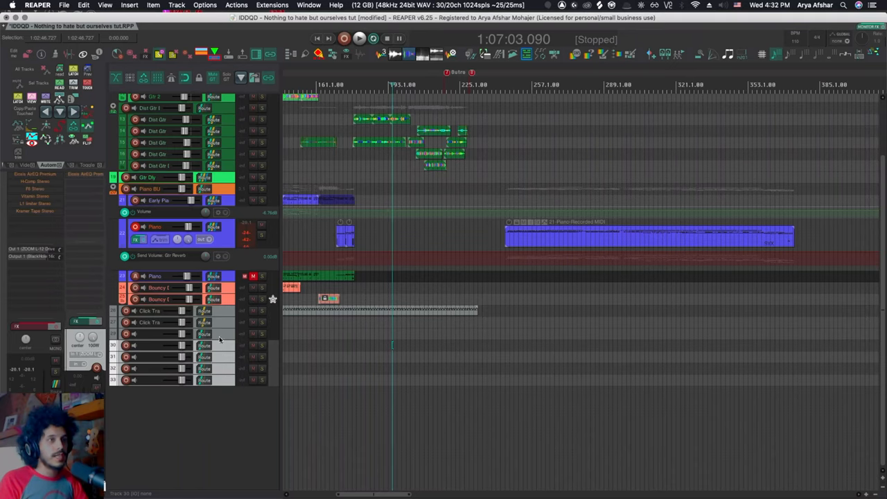
Cycle the folder state of the selected new tracks to nest them together.
key("ctrl+9")
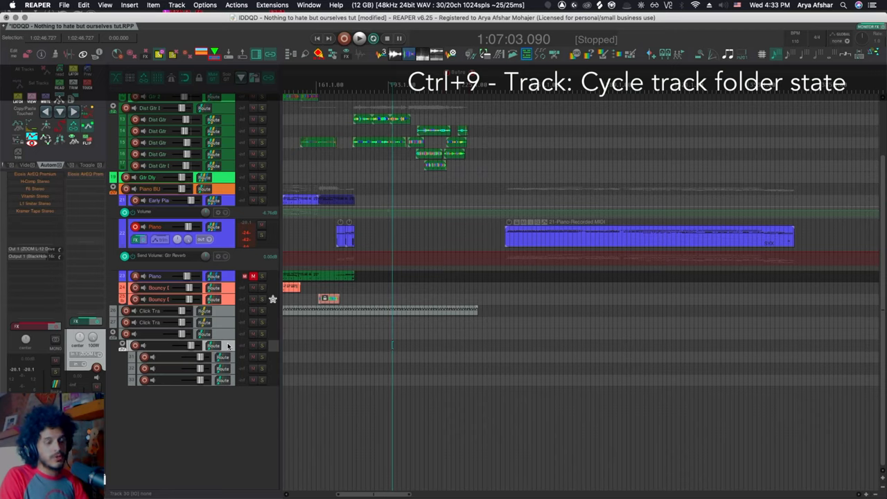
key("Ctrl+0")
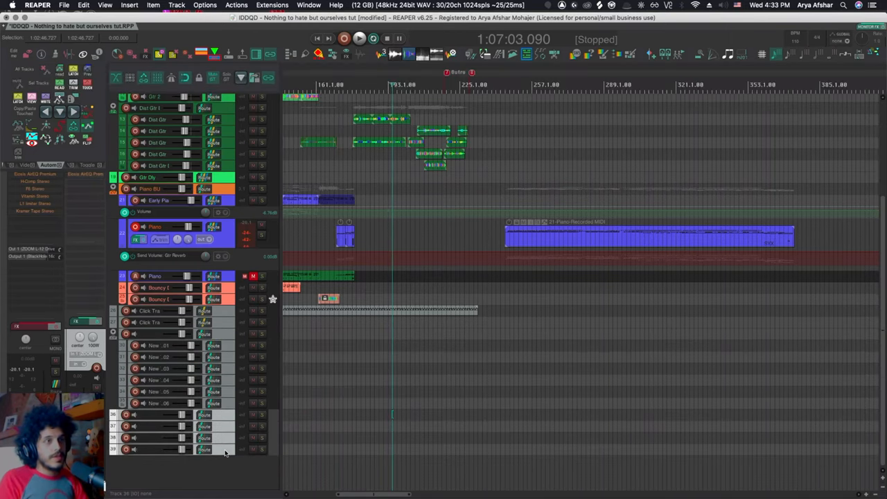
Create a parent folder named 'Dr' for the selected tracks with Lokasenna's script.
key("Cmd+Shift+D")
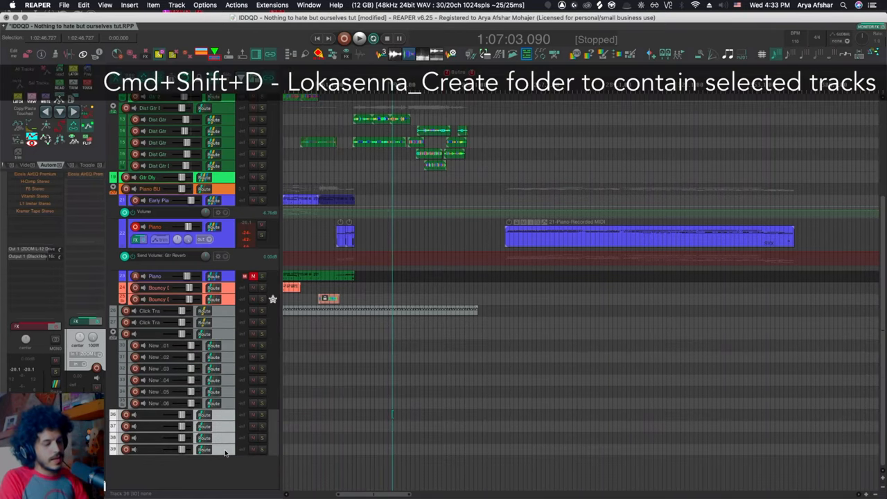
key("Cmd+Shift+D")
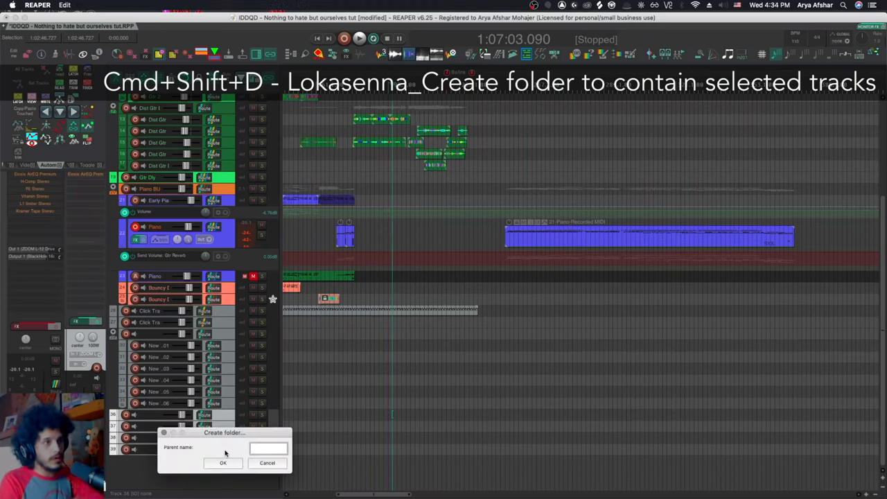
type("Dr")
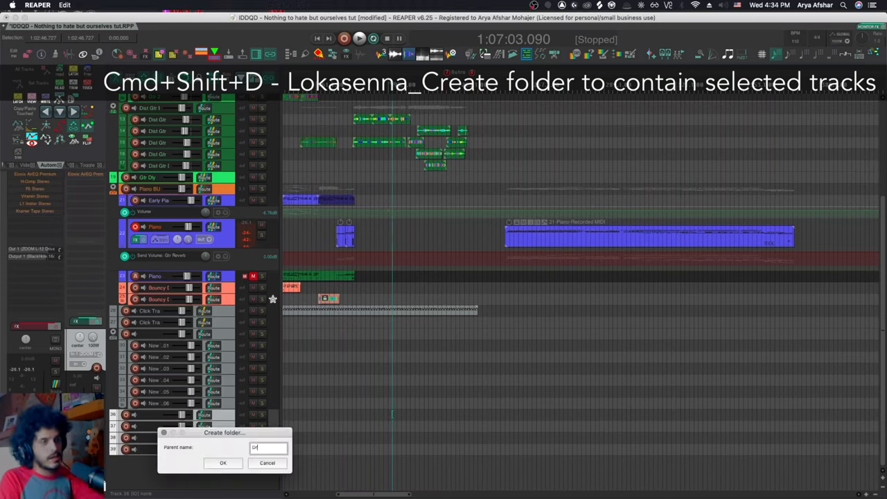
left_click(221, 463)
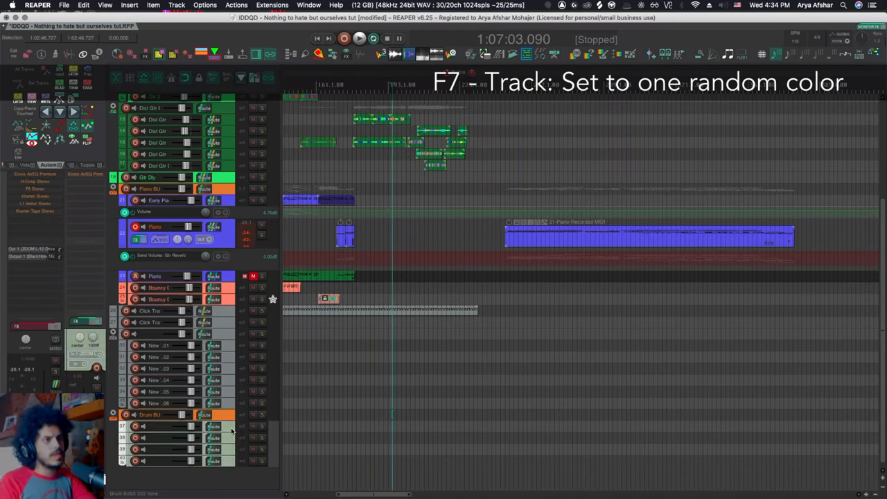
Give the drum folder a random colour and duplicate the Click Trk track.
key("cmd+ctrl+l")
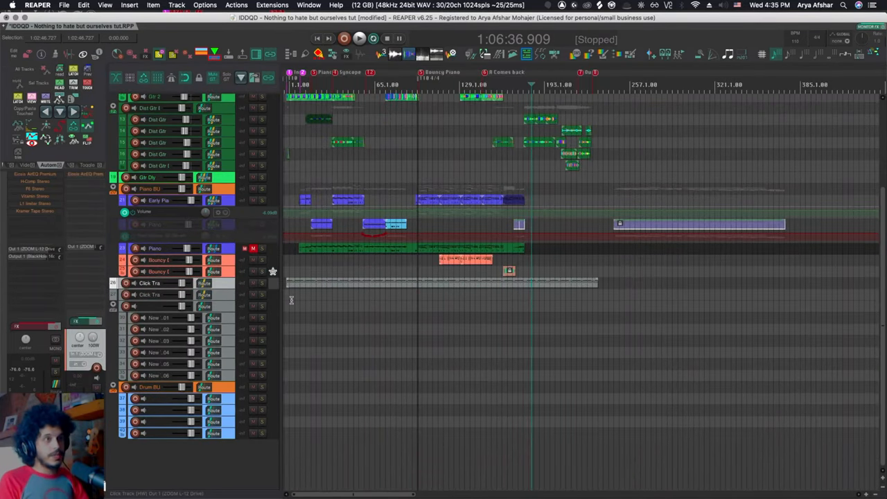
right_click(205, 293)
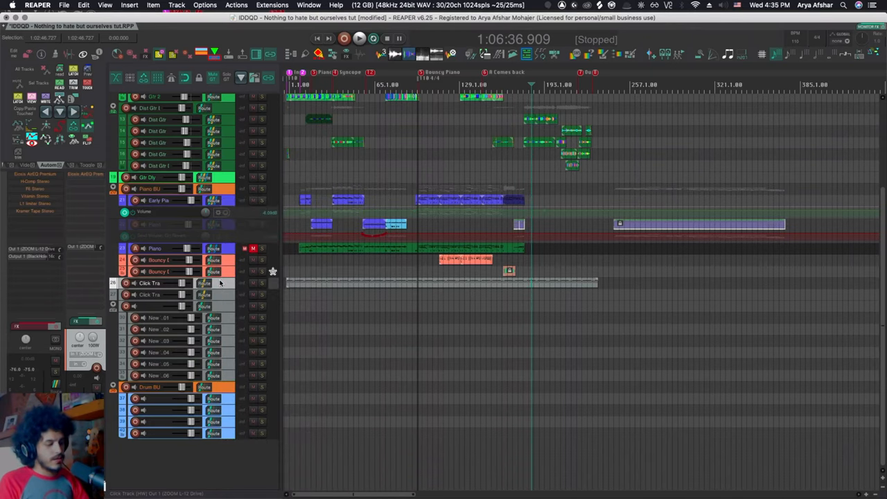
key("Cmd+Ctrl+Opt+D")
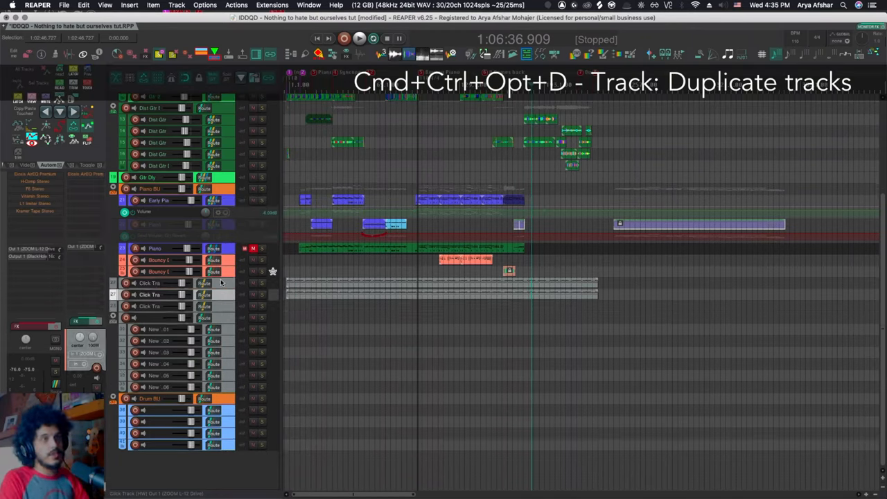